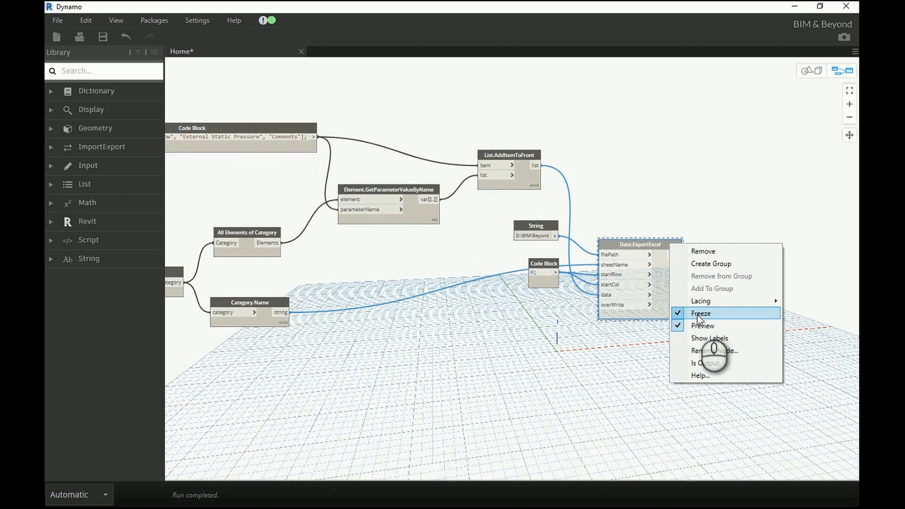
Freeze the Data.ExportExcel node
click(702, 313)
text(data.impo)
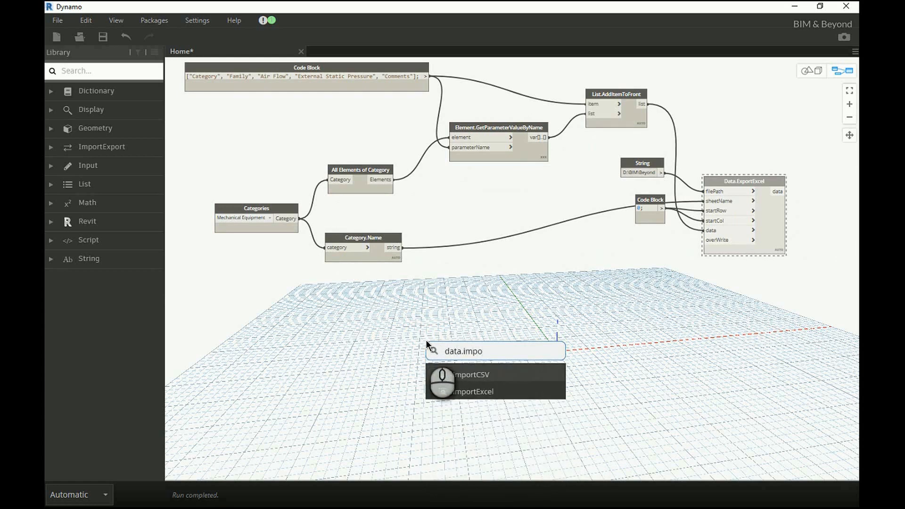
Place a Data.ImportExcel node from the search results
click(471, 392)
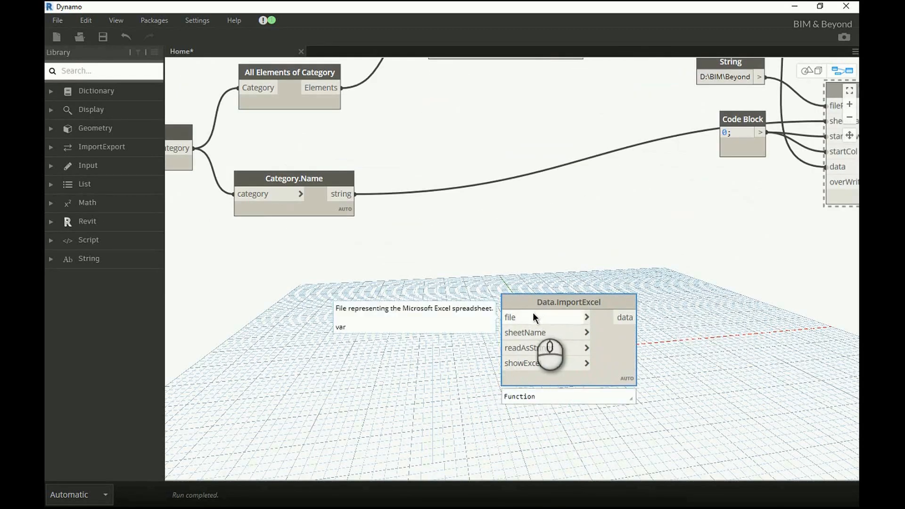
mouse_move(526, 332)
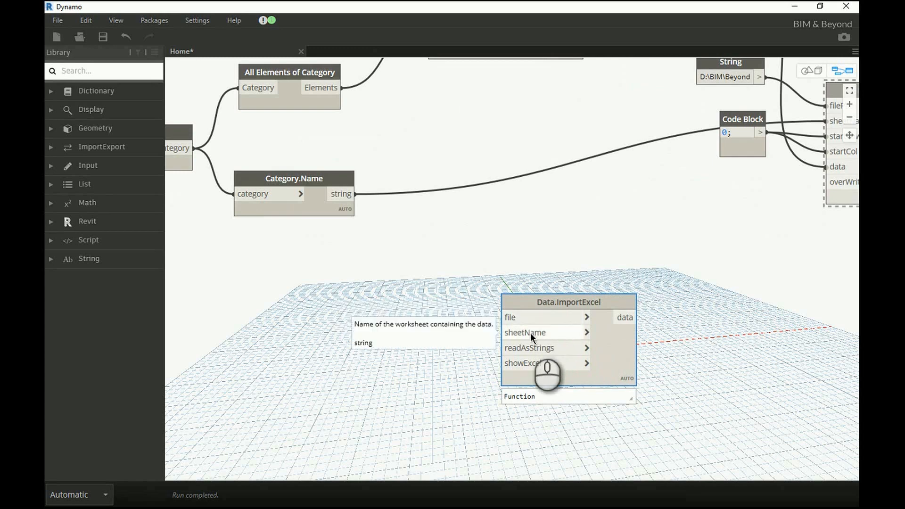
mouse_move(526, 347)
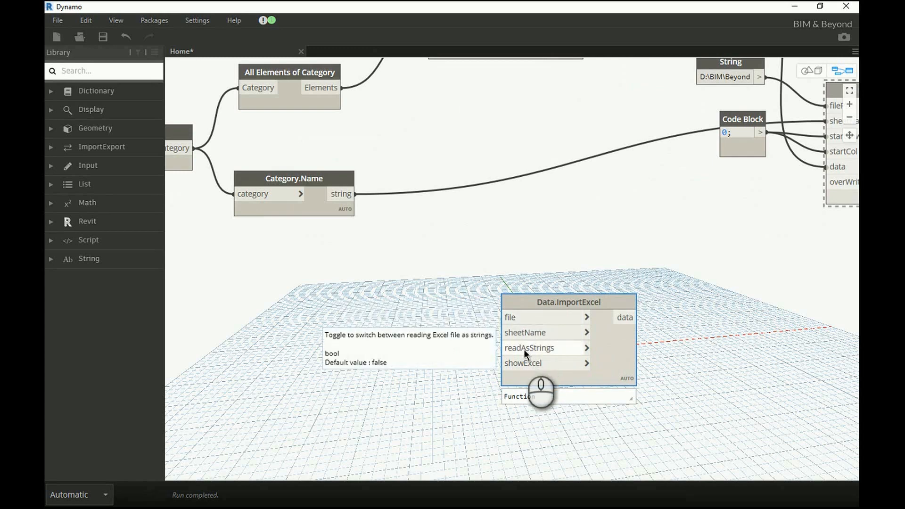
mouse_move(517, 370)
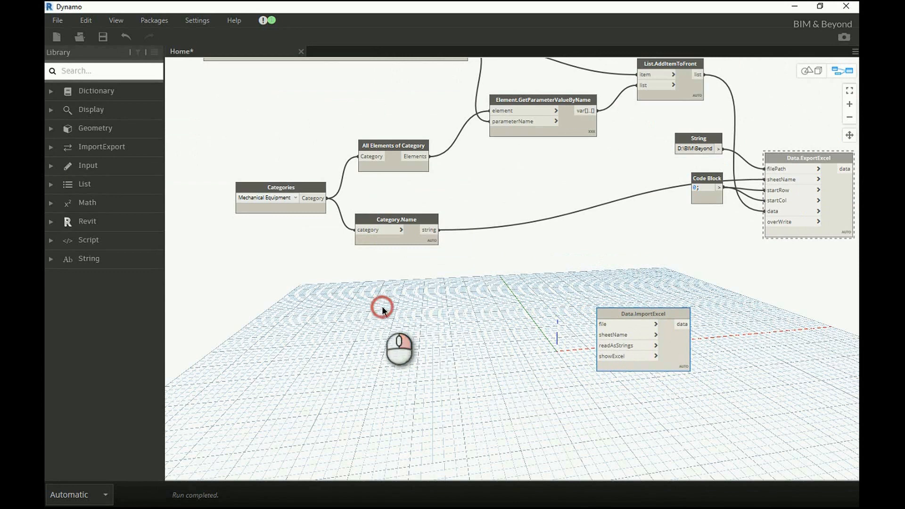
Add a File Path node set to D:\BIM\Beyond.xlsx and wire it into File From Path
text(fil)
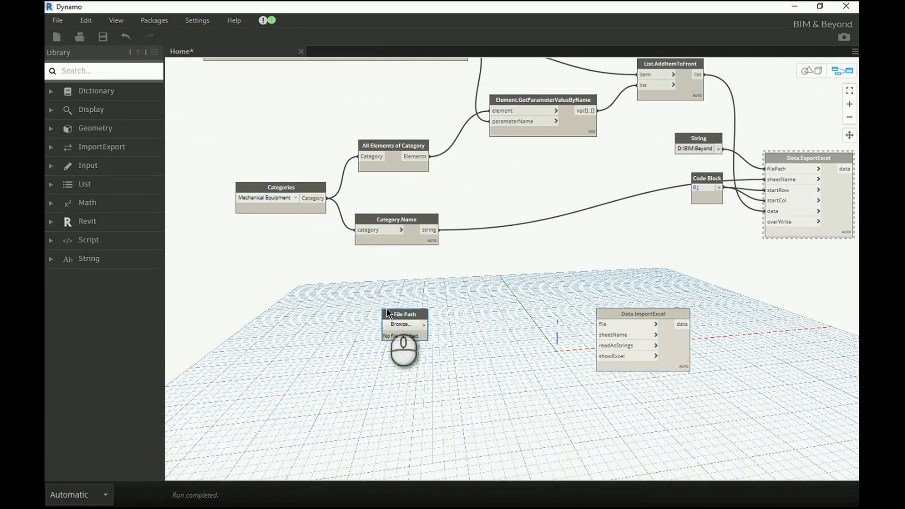
mouse_move(345, 332)
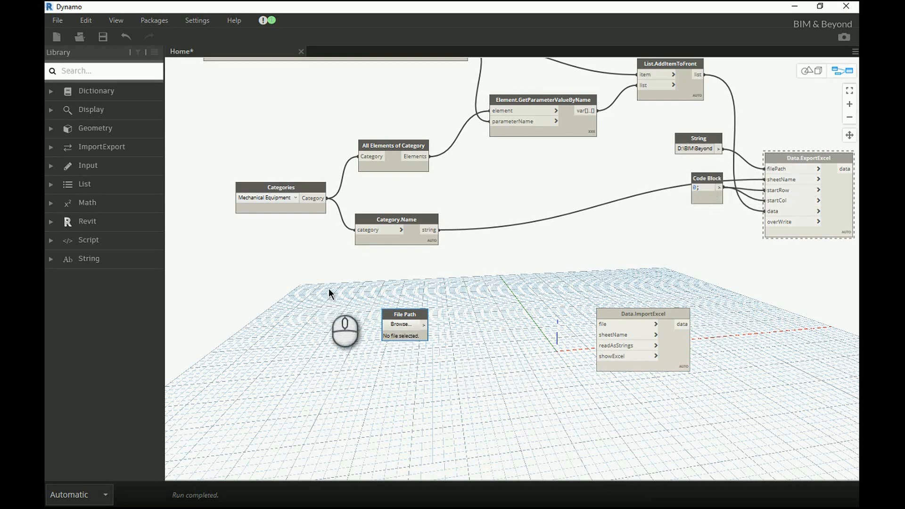
click(400, 324)
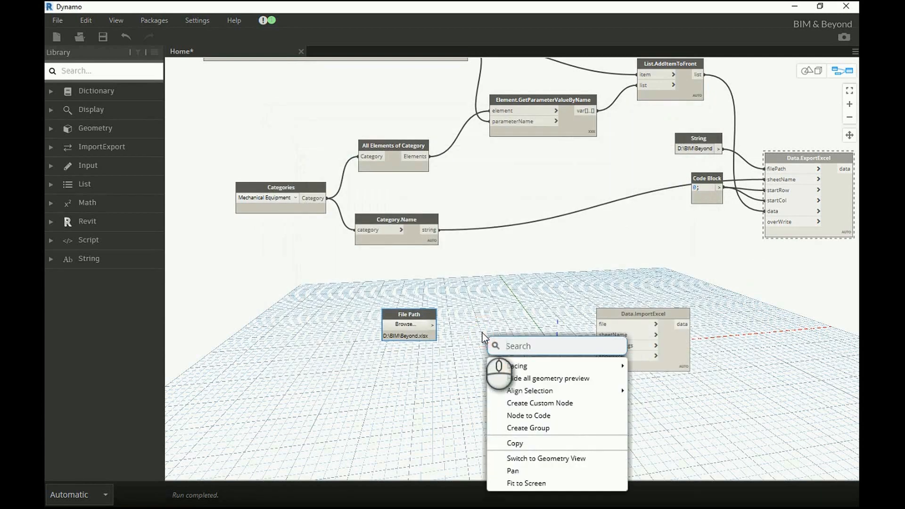
text(file f)
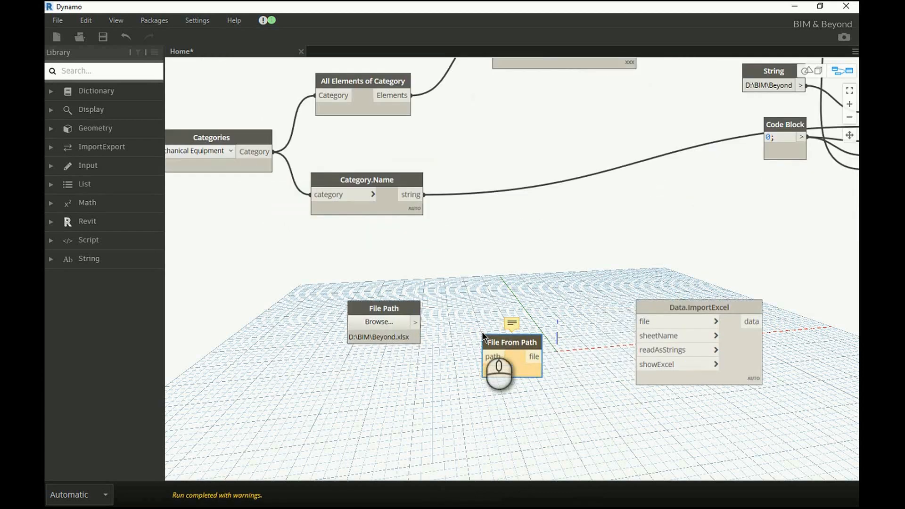
drag(416, 322, 489, 356)
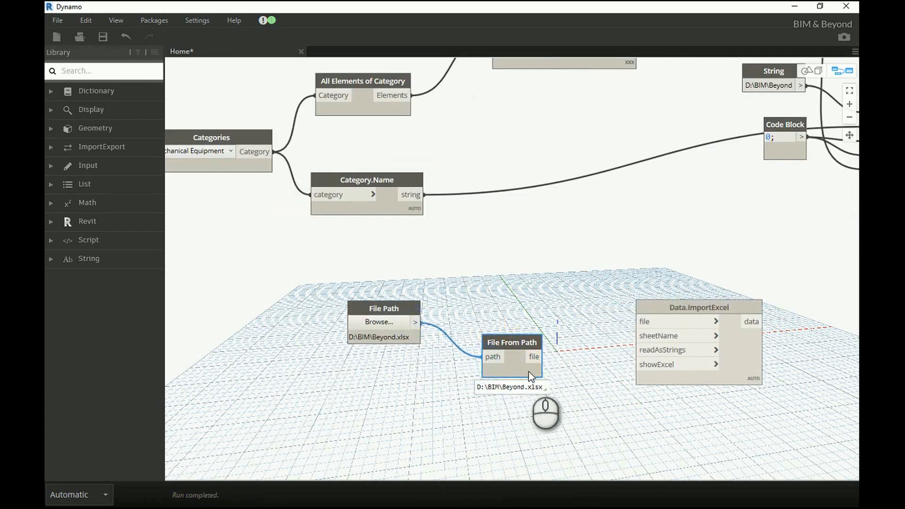
mouse_move(534, 356)
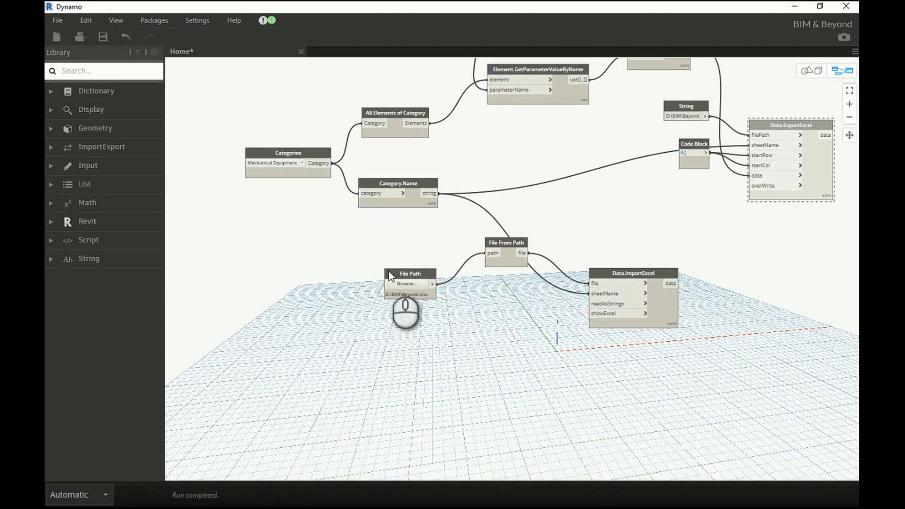
Preview Data.ImportExcel's 240 rows of equipment data and tidy the file nodes
drag(404, 306, 476, 332)
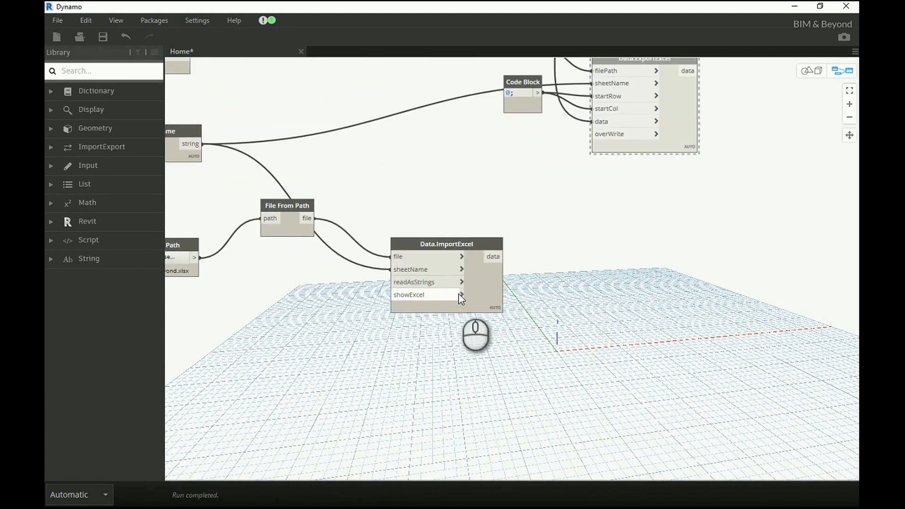
click(446, 244)
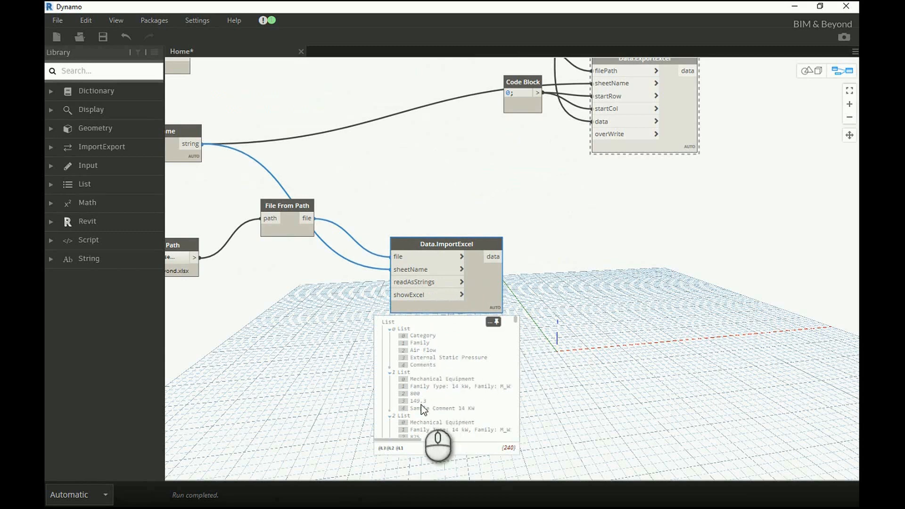
scroll(down, 3)
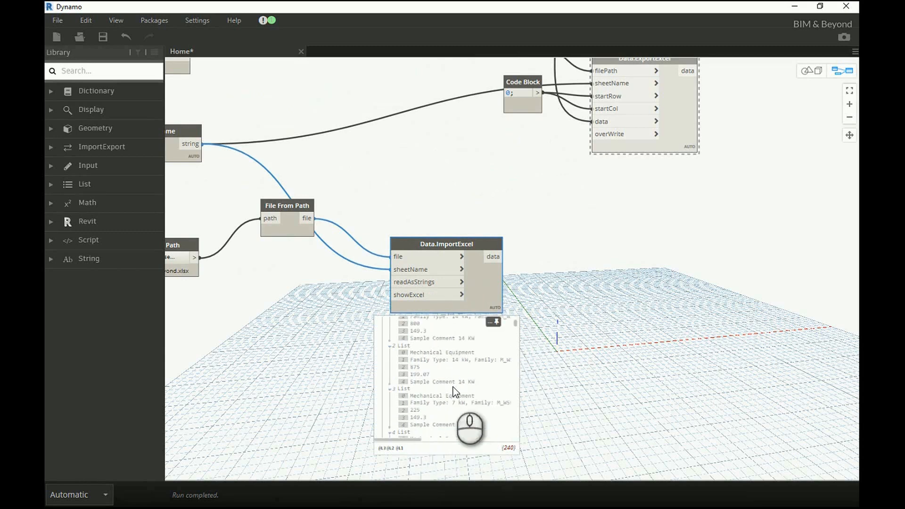
scroll(down, 3)
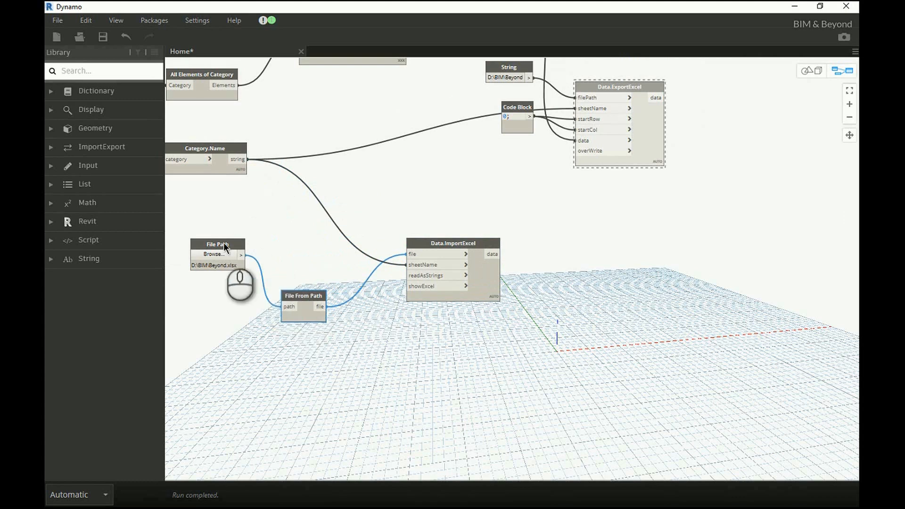
drag(218, 244, 232, 257)
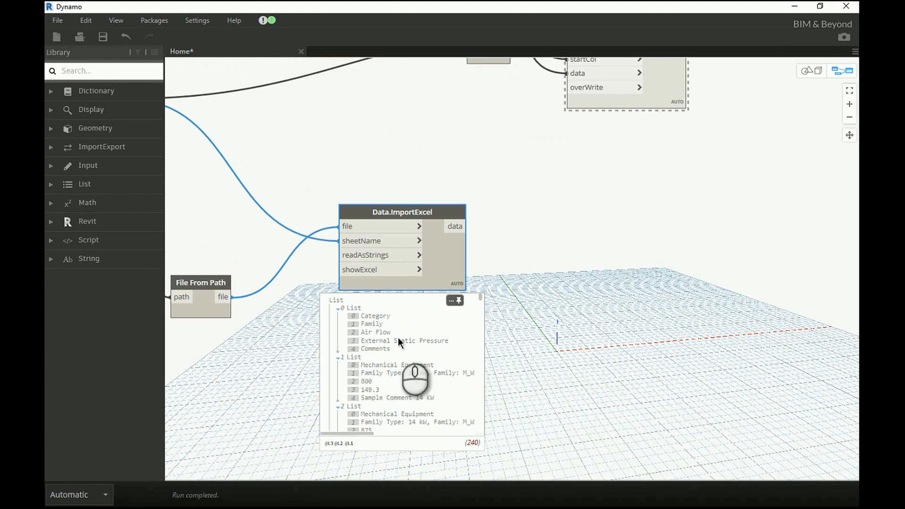
mouse_move(398, 404)
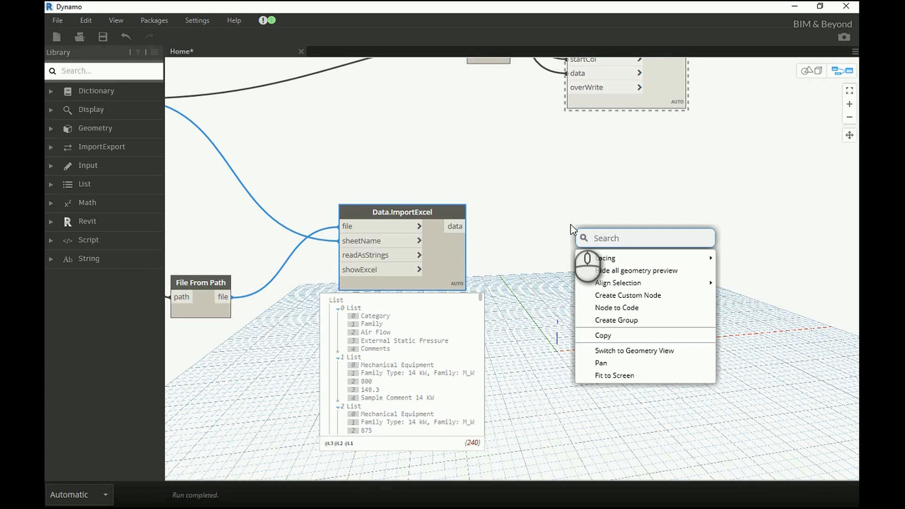
Add List.DropItems fed by the imported data to drop the header row
text(li)
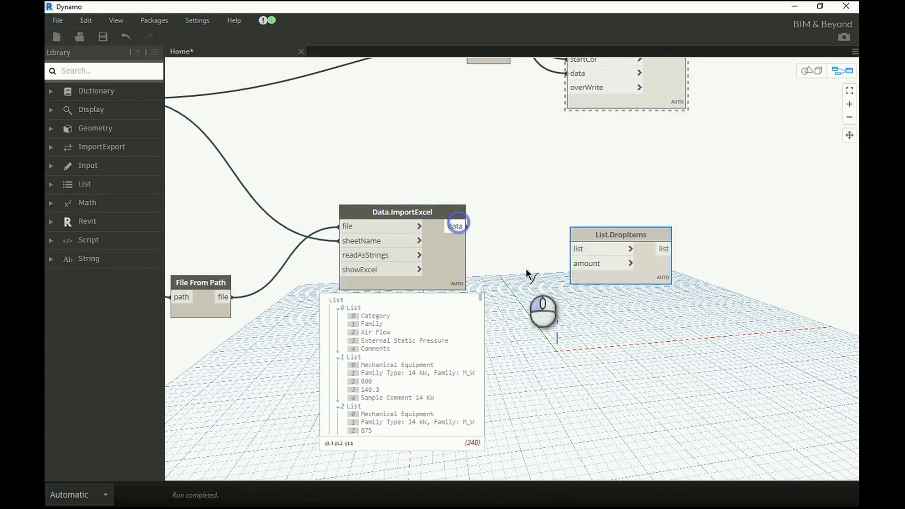
drag(457, 226, 602, 249)
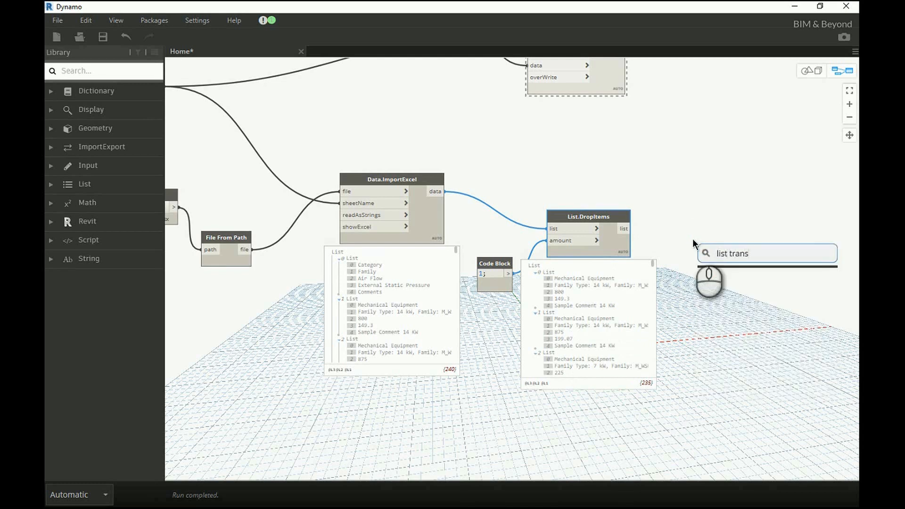
Add List.Transpose and feed it the List.DropItems output
text(p)
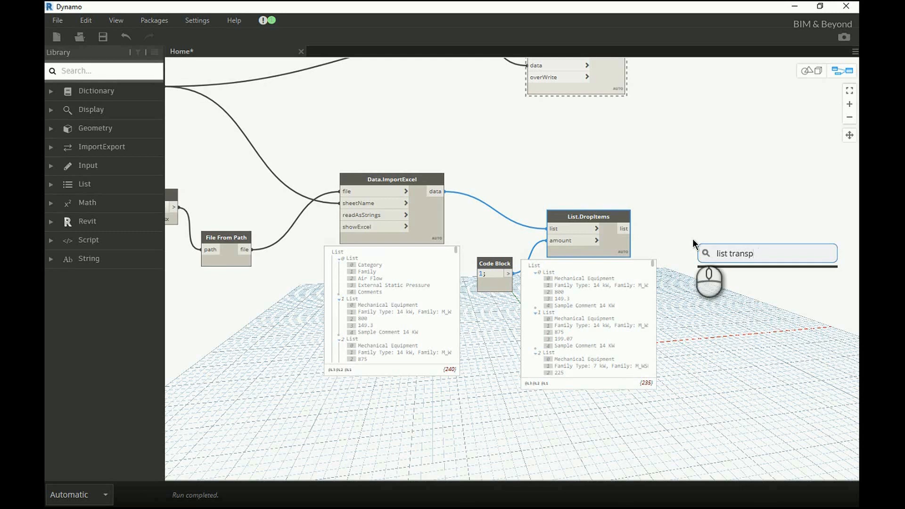
text(tra)
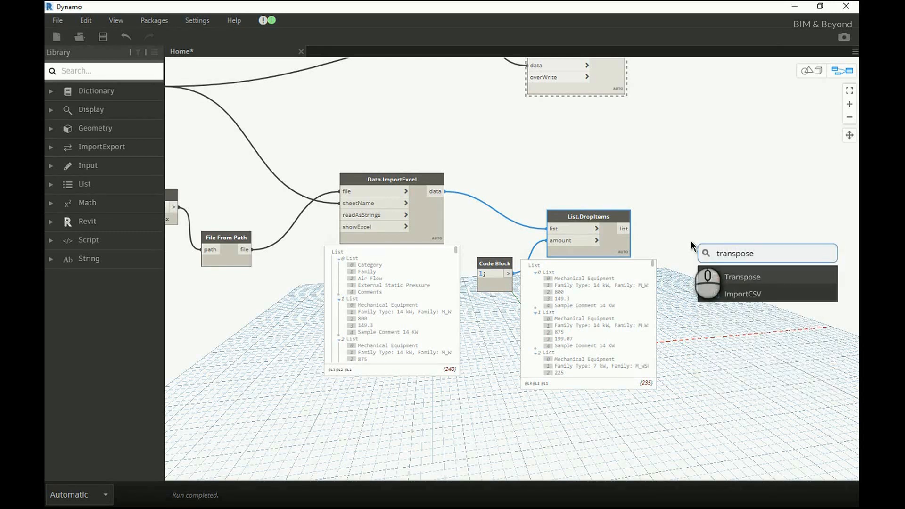
click(744, 277)
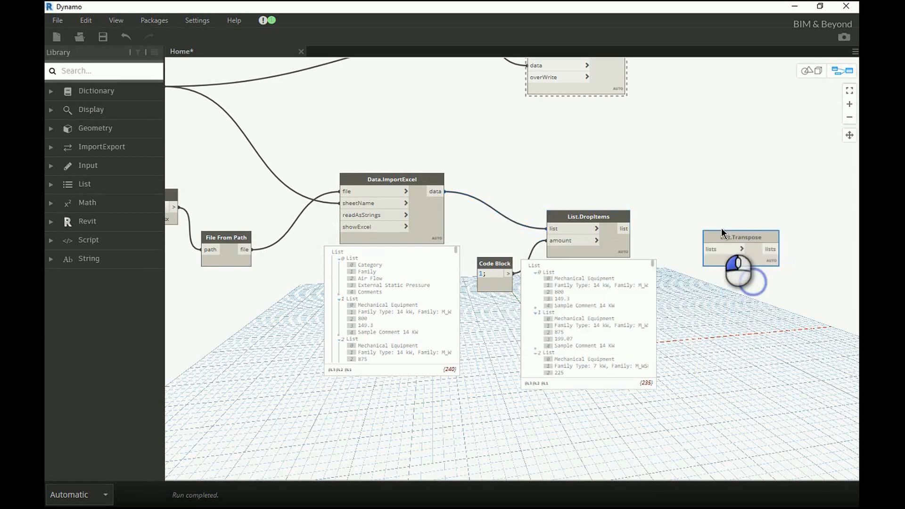
drag(740, 236, 716, 187)
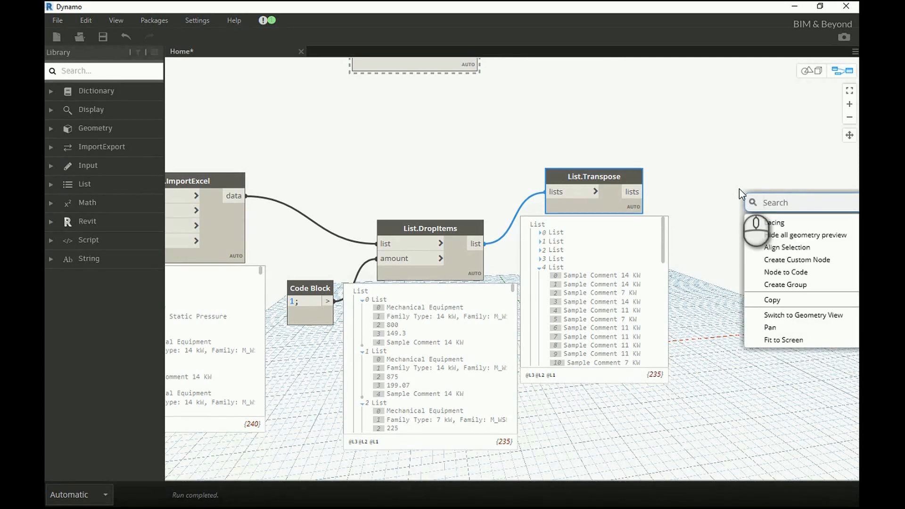
Add List.GetItemAtIndex with index 4 to get the 47-item comments column
text(list.)
text(4;)
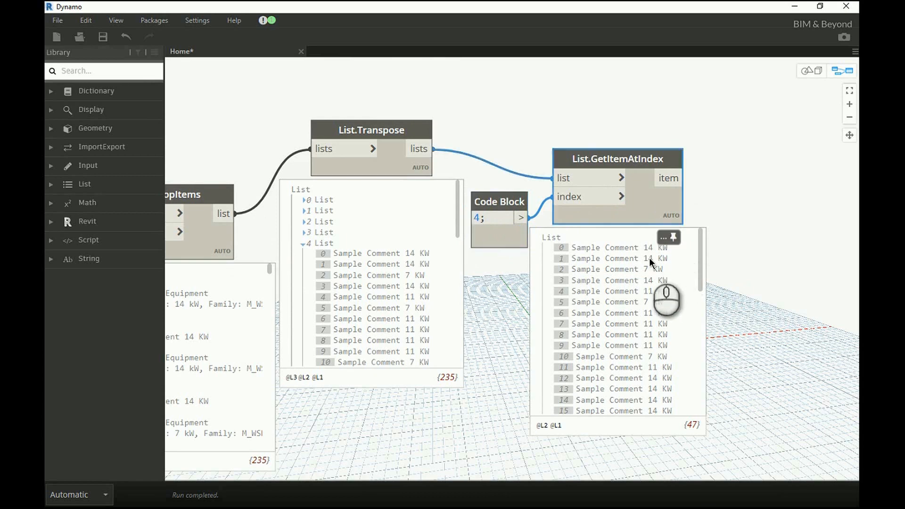
scroll(down, 3)
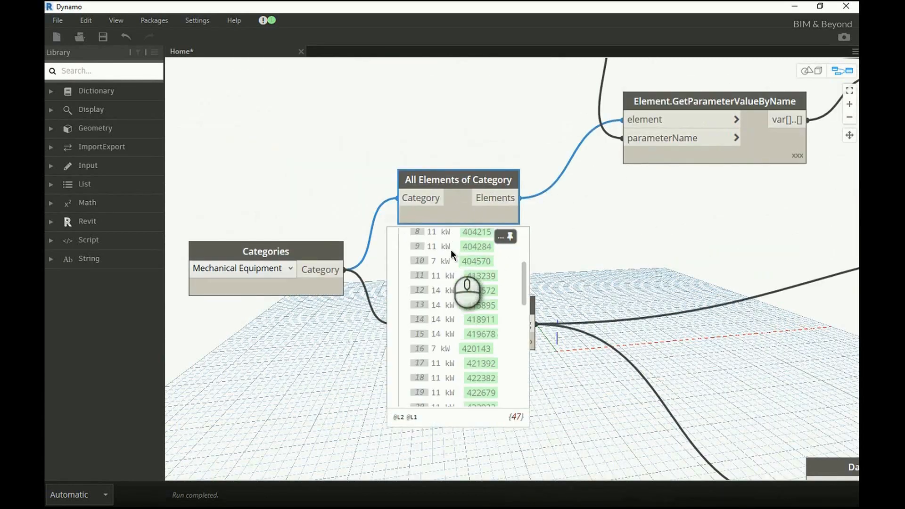
scroll(down, 3)
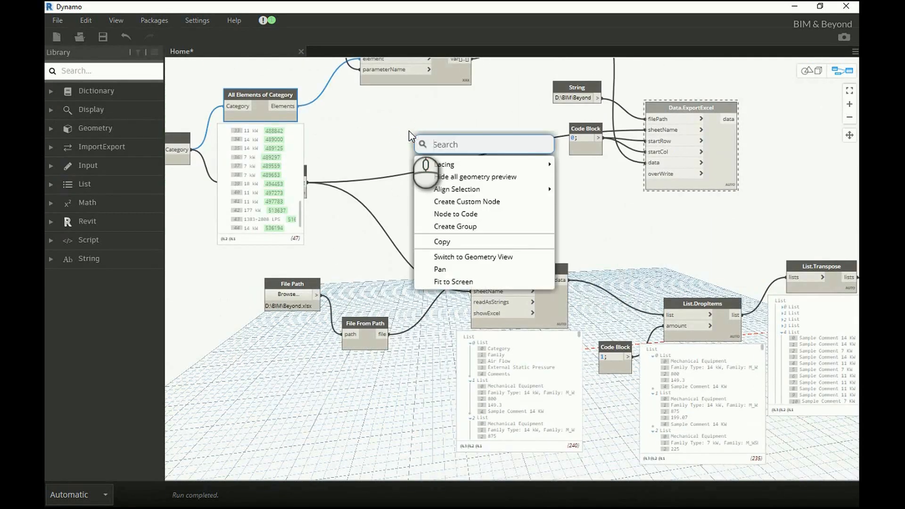
Search 'element.pa' and place the Element.Parameters node
text(ge)
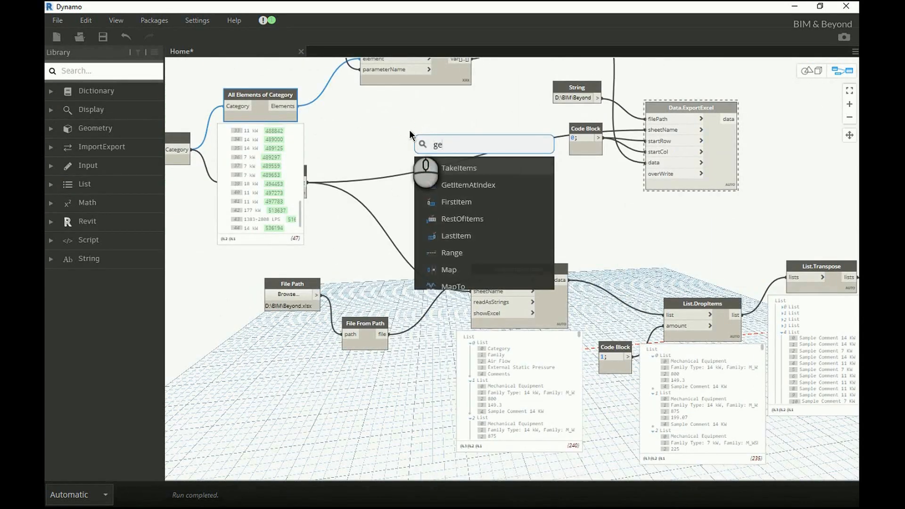
text(p)
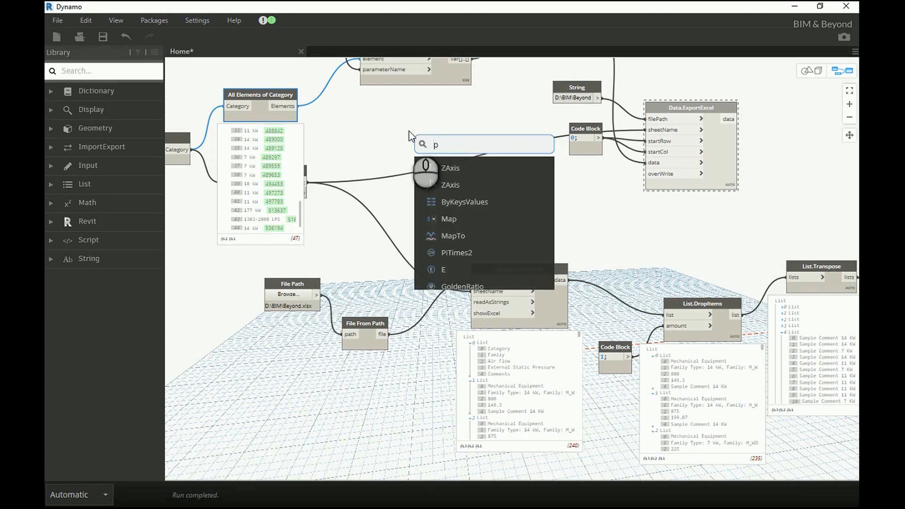
text(arameters)
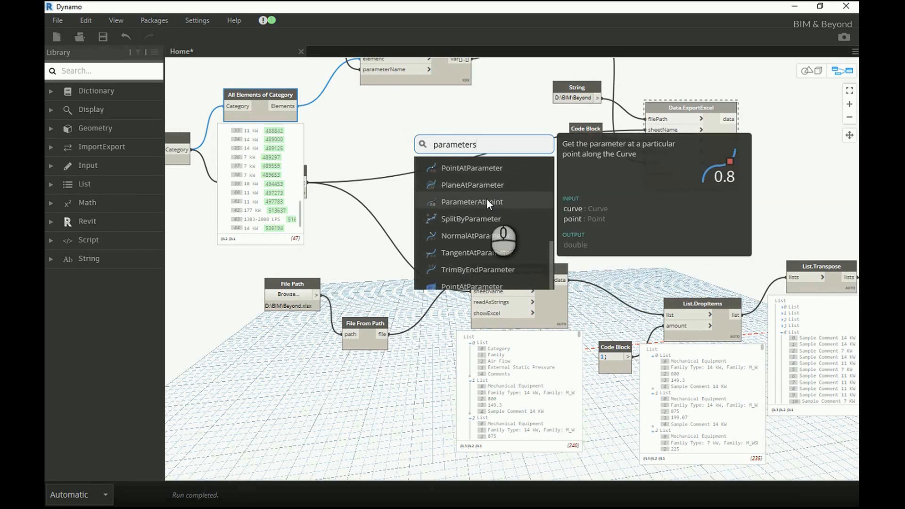
scroll(down, 3)
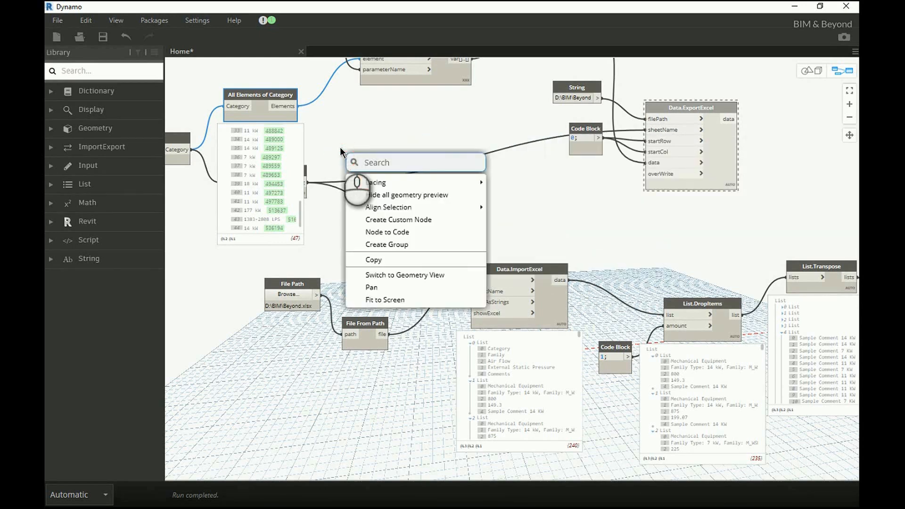
text(element.)
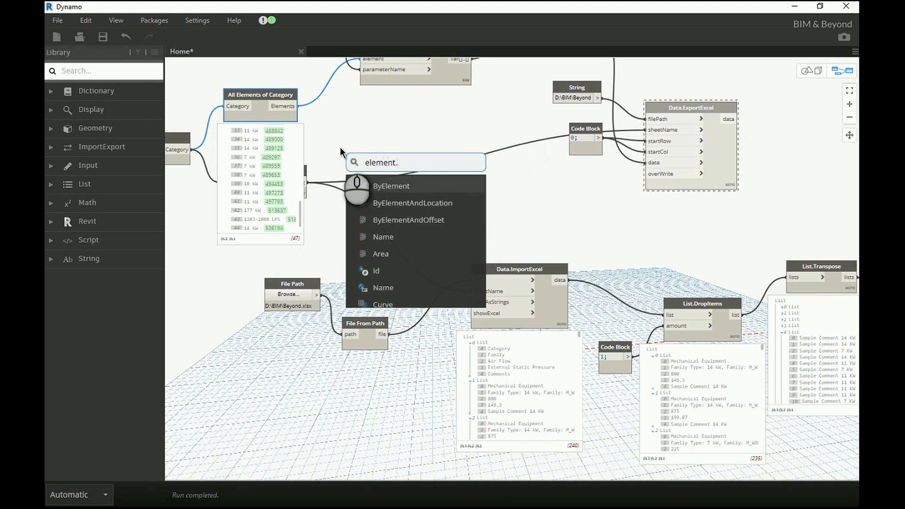
text(pa)
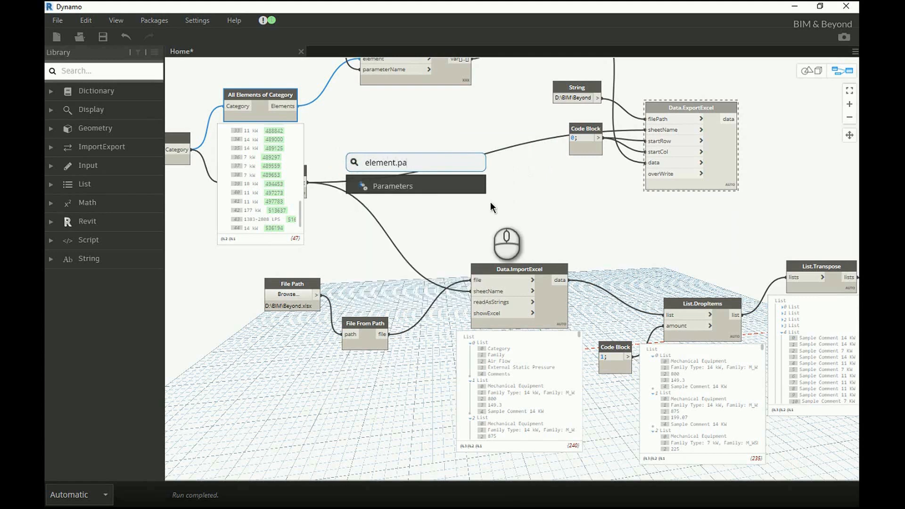
click(393, 186)
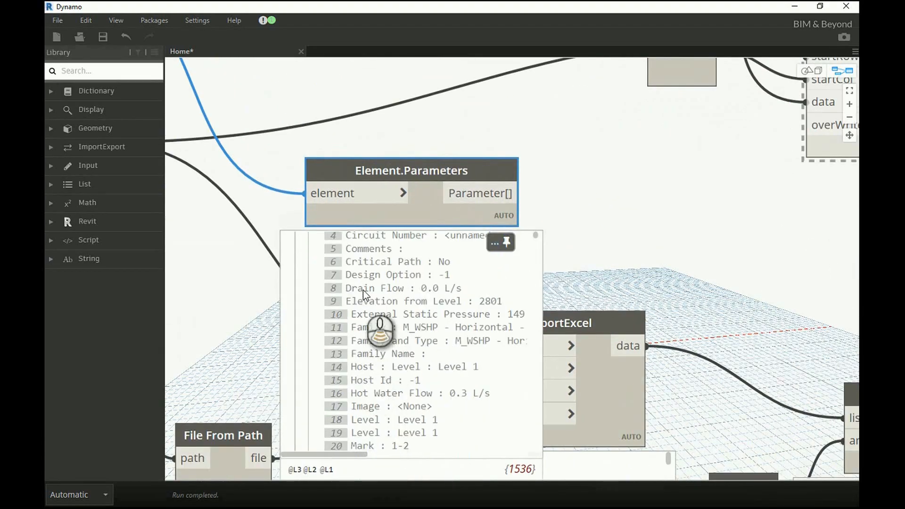
Scroll the Element.Parameters preview to read 32 parameters per element, including Comments
scroll(down, 3)
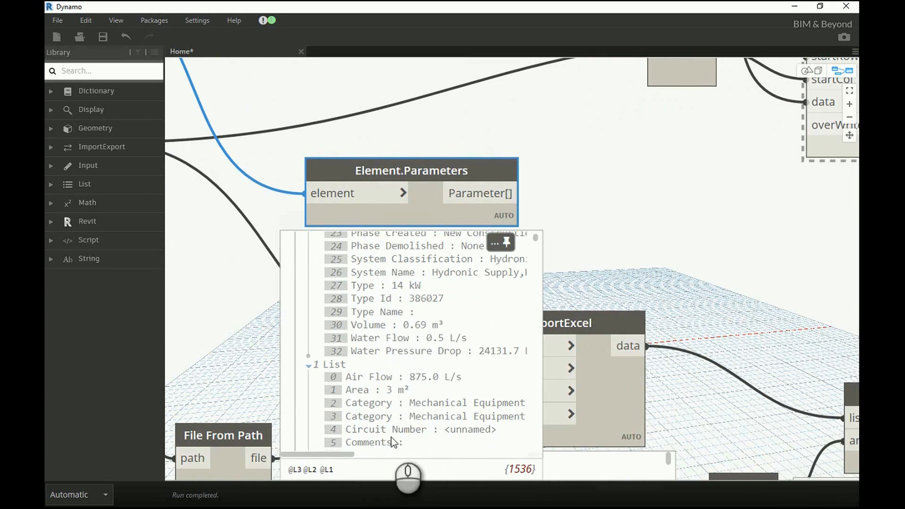
scroll(down, 3)
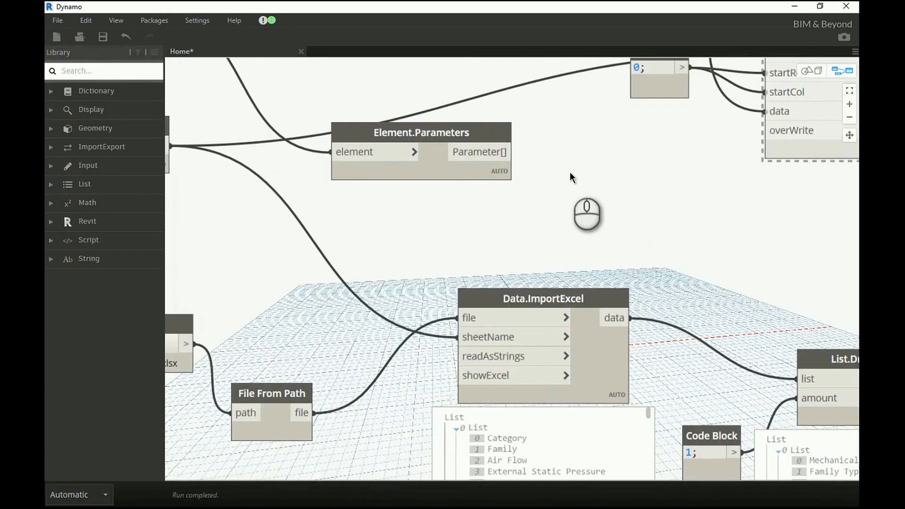
scroll(down, 3)
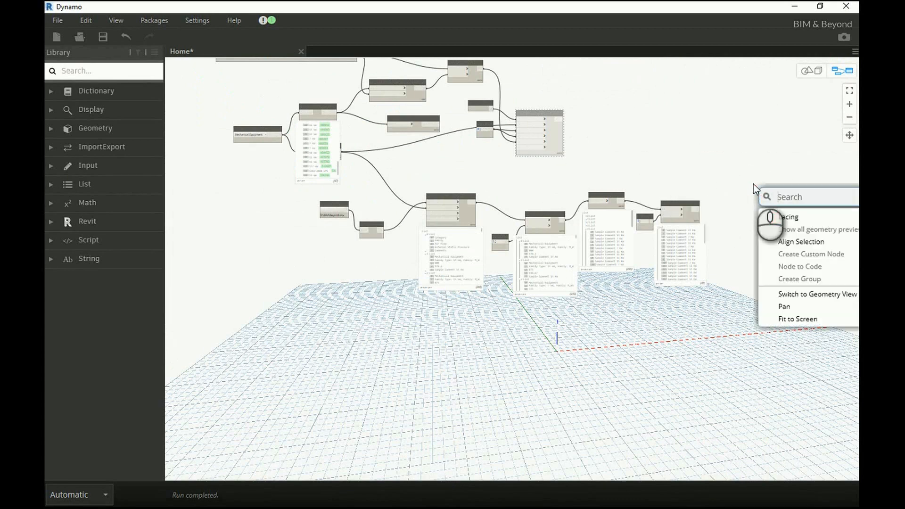
Search 'element.se' to place Element.SetParameterByName
text(set e)
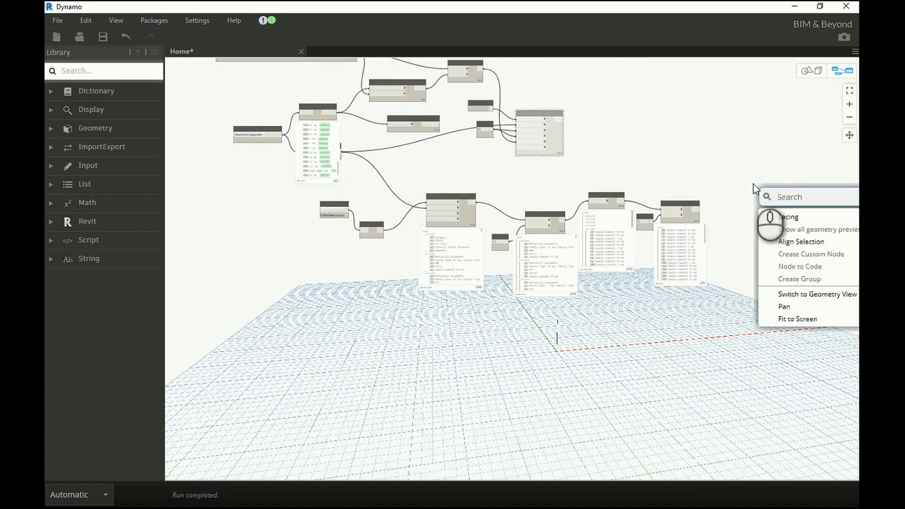
text(e)
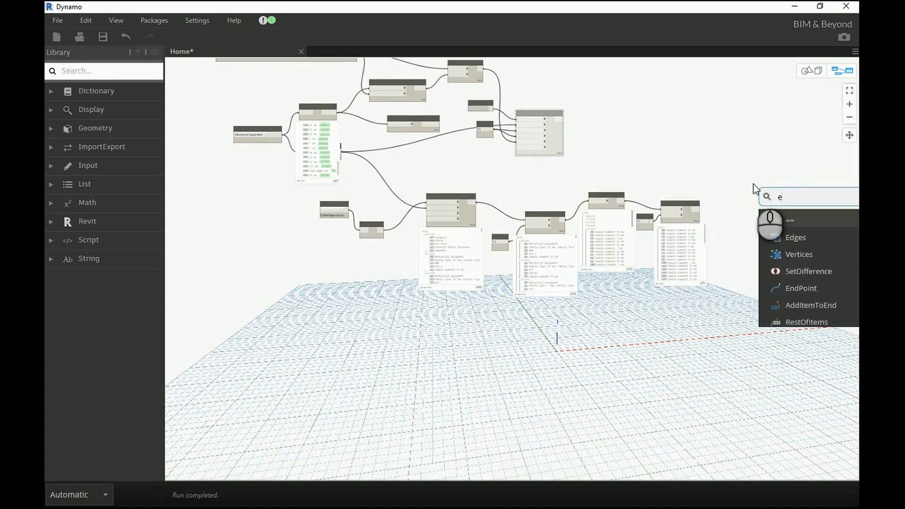
text(lement.se)
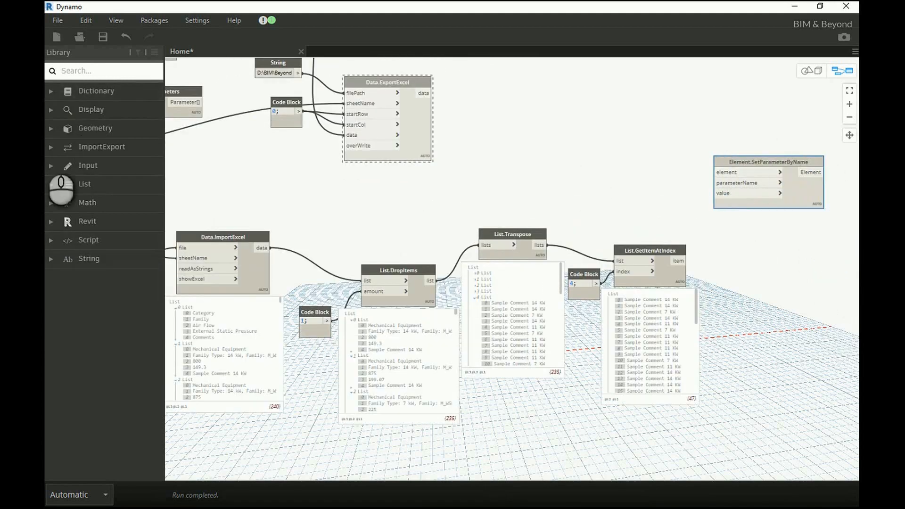
Expand the Library's Revit > Elements node group and scroll through its nodes
click(88, 221)
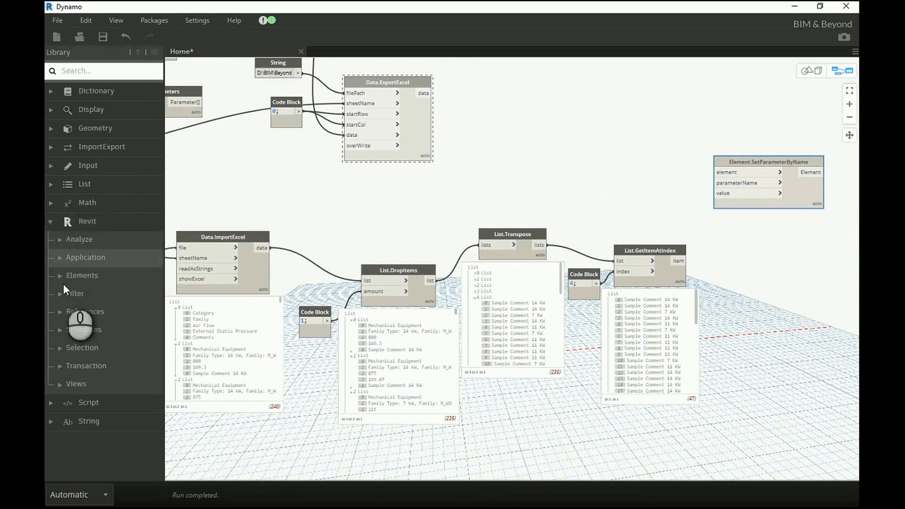
click(82, 276)
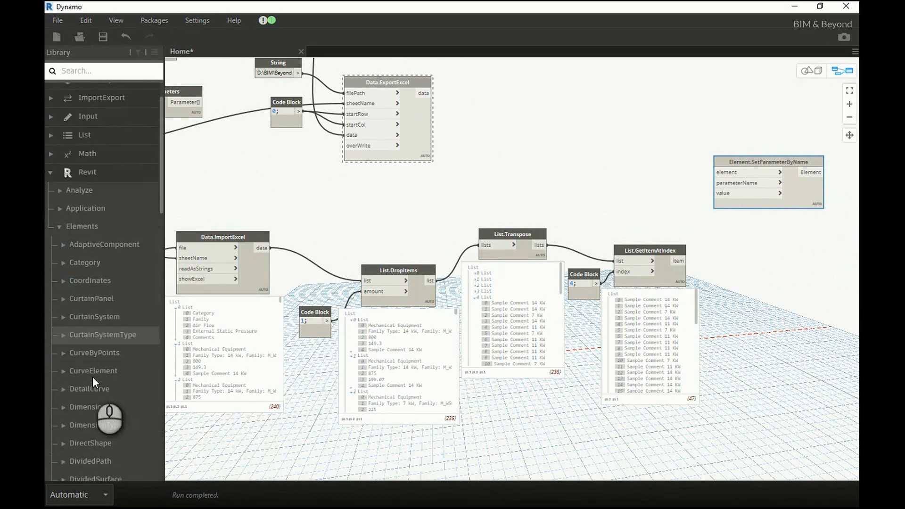
scroll(down, 3)
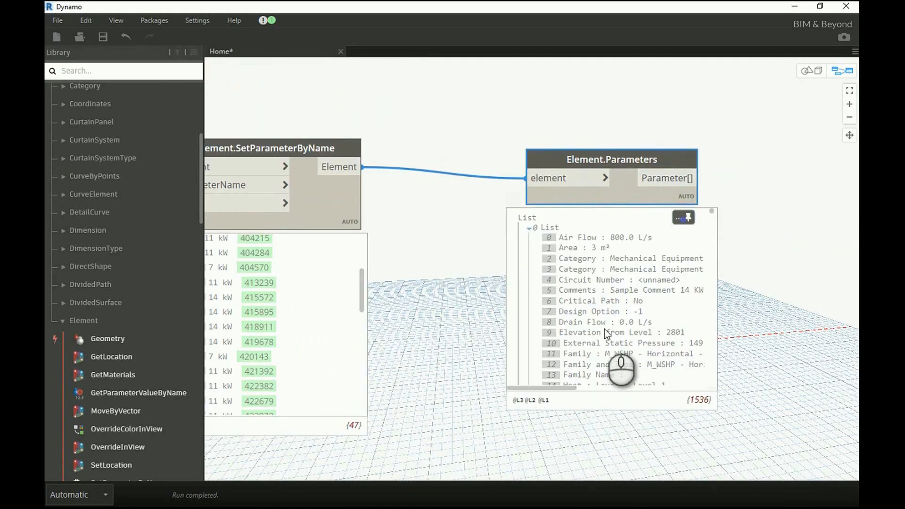
mouse_move(678, 296)
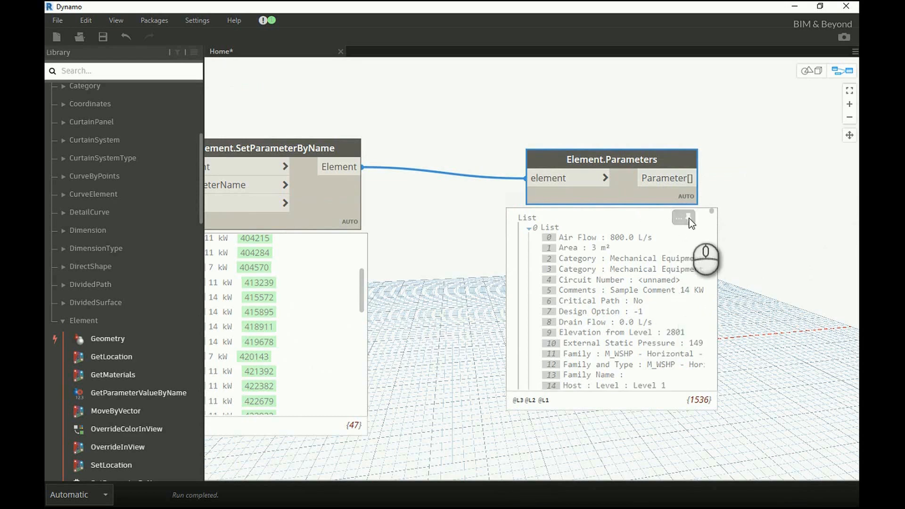
Pin the Element.Parameters preview showing Comments 'Sample Comment 14 KW' so it stays visible
click(684, 218)
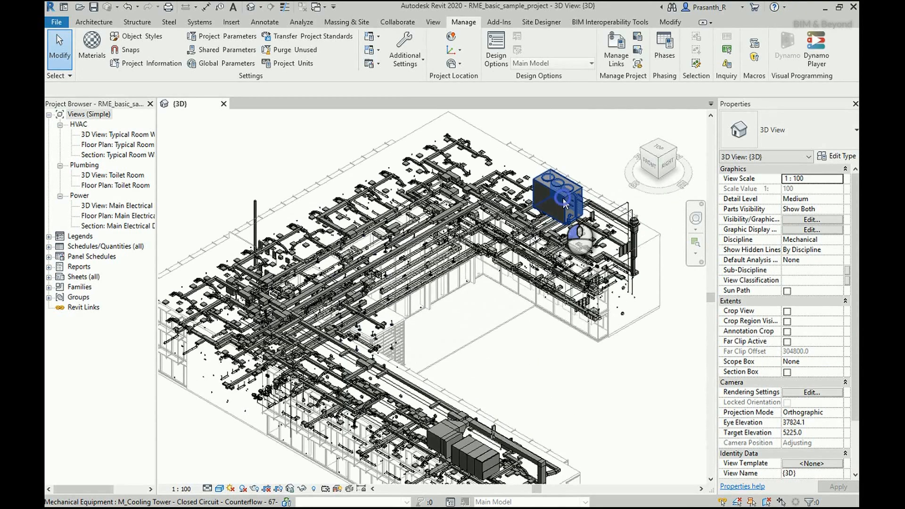
Select the rooftop cooling tower to read Comments 'Sample Comment 177 KW', then deselect it
click(556, 193)
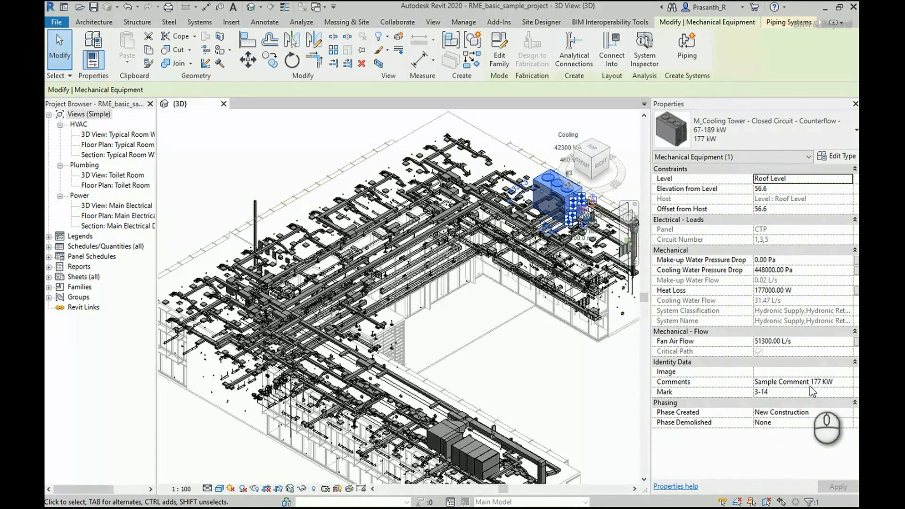
click(463, 22)
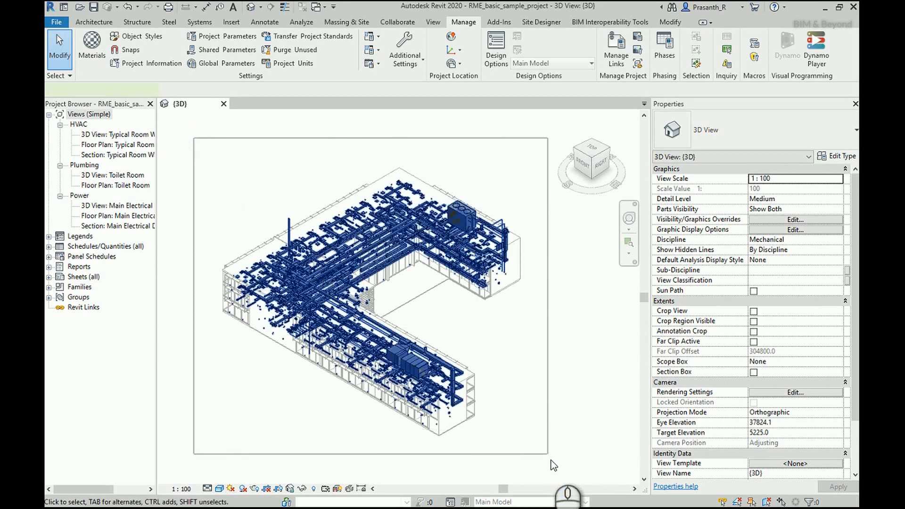
Isolate the Mechanical Equipment category and check units' Comments, e.g. an outdoor AHU showing 'NA'
click(544, 45)
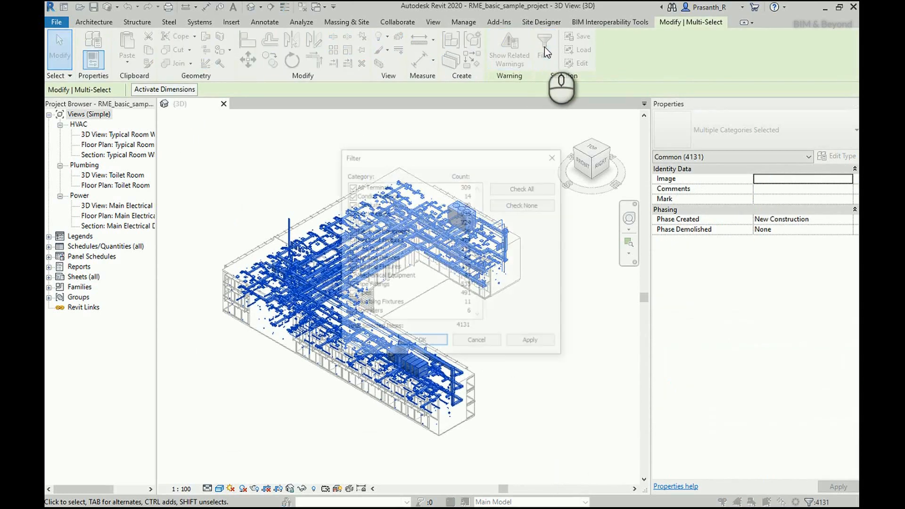
click(524, 205)
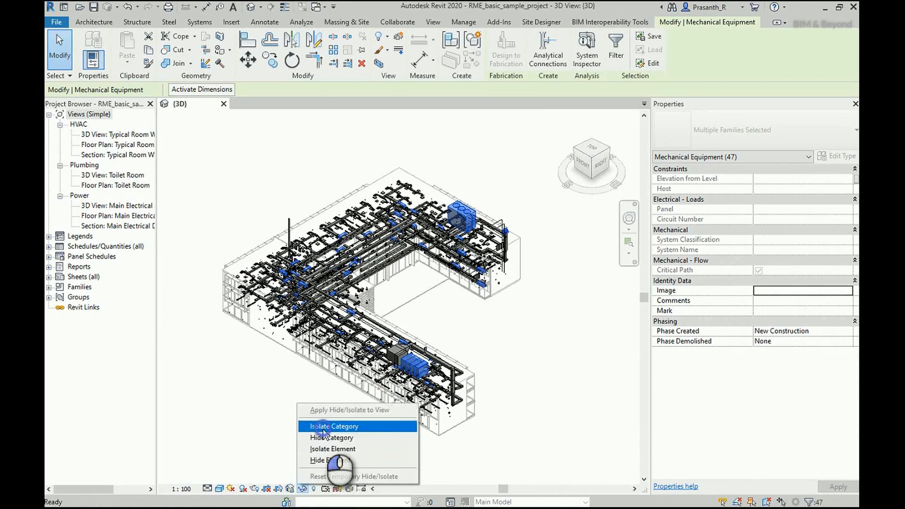
click(334, 426)
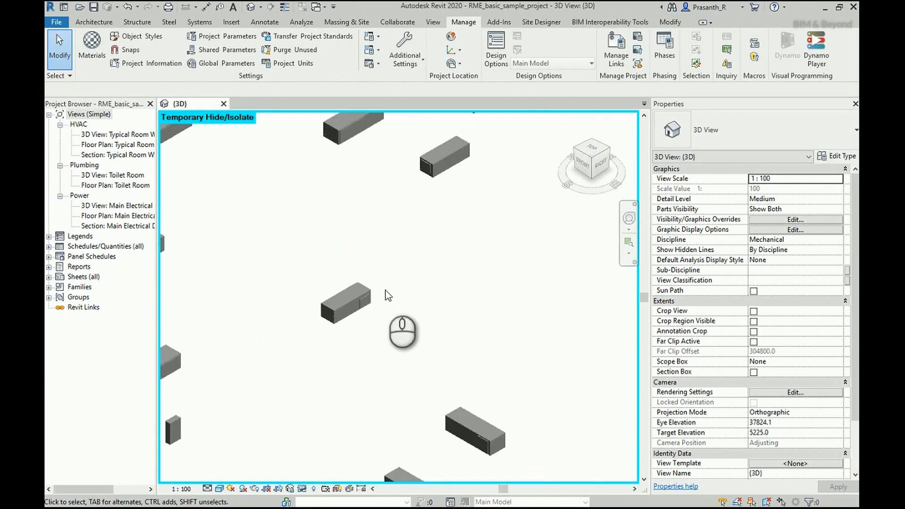
click(345, 301)
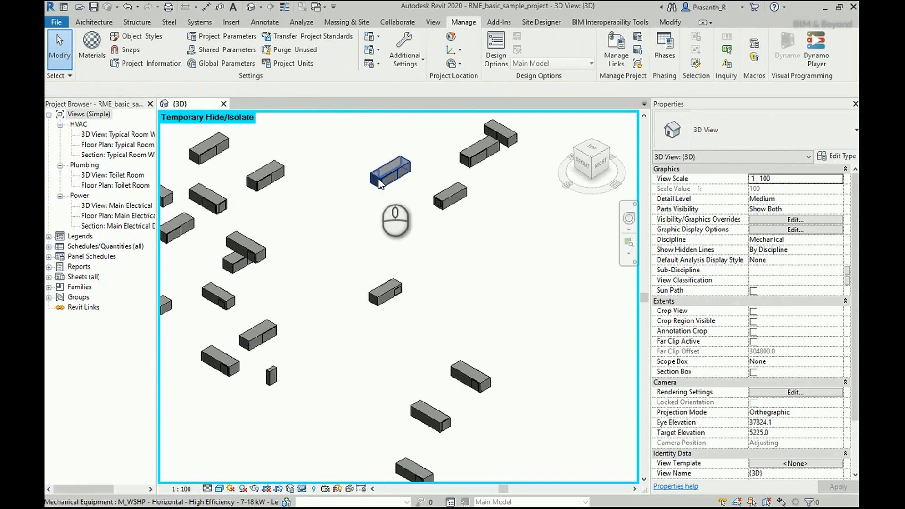
click(390, 173)
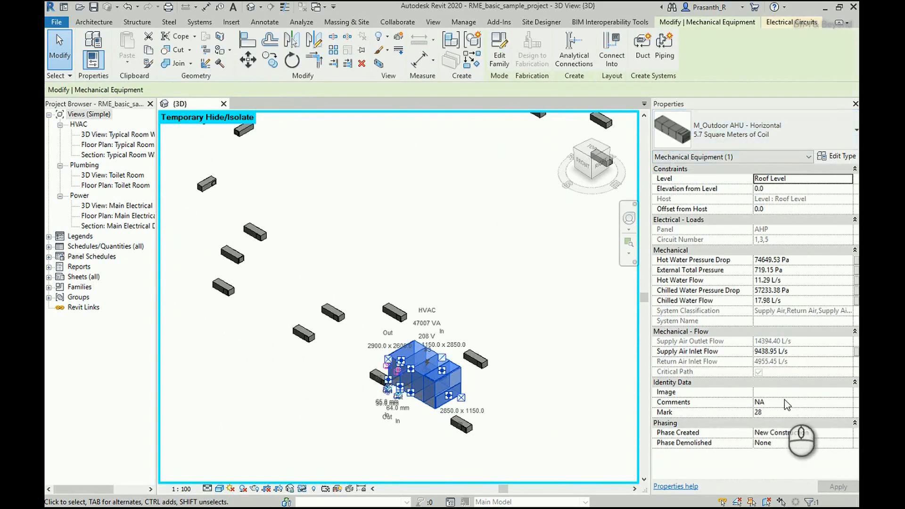
click(464, 22)
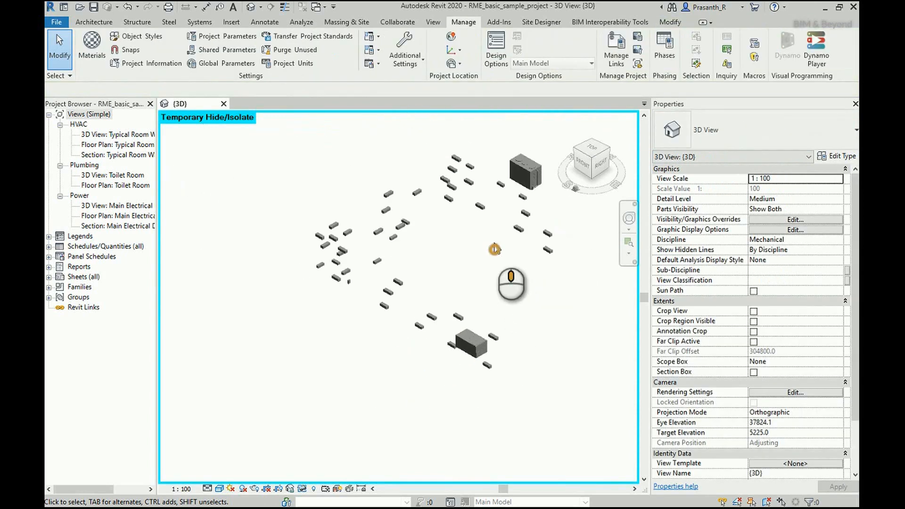